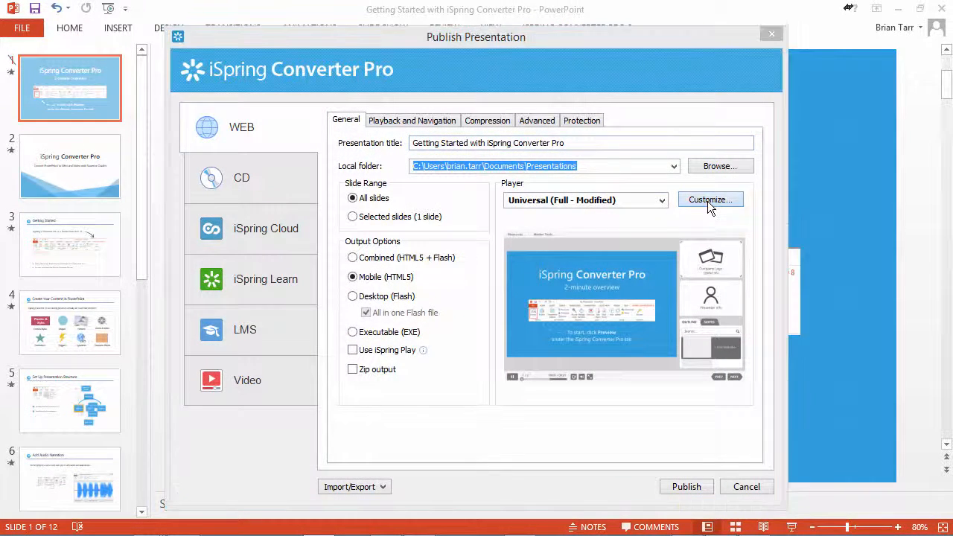
Open the Full - Modified player customizer and show its layout settings for panels and features
{"action": "left_click", "coordinate": [709, 199]}
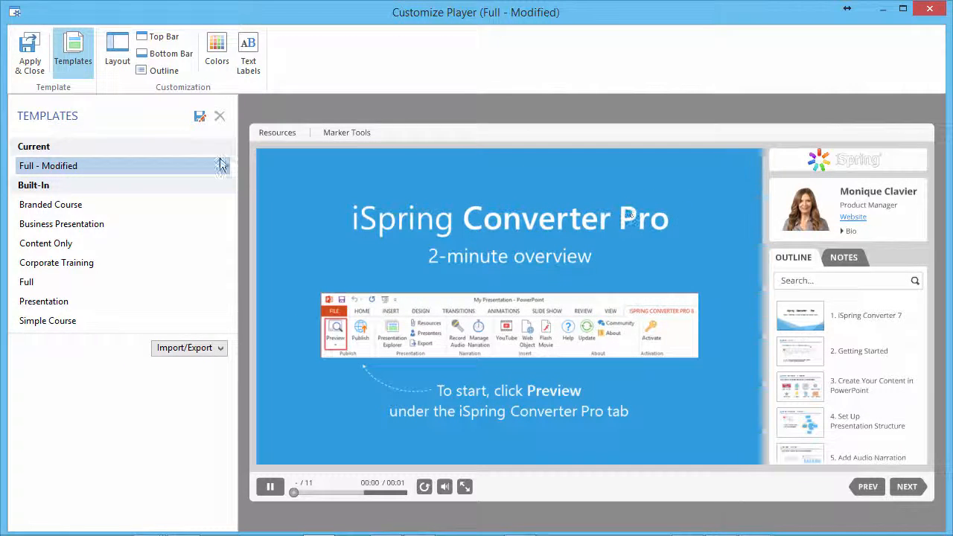
{"action": "left_click", "coordinate": [116, 52]}
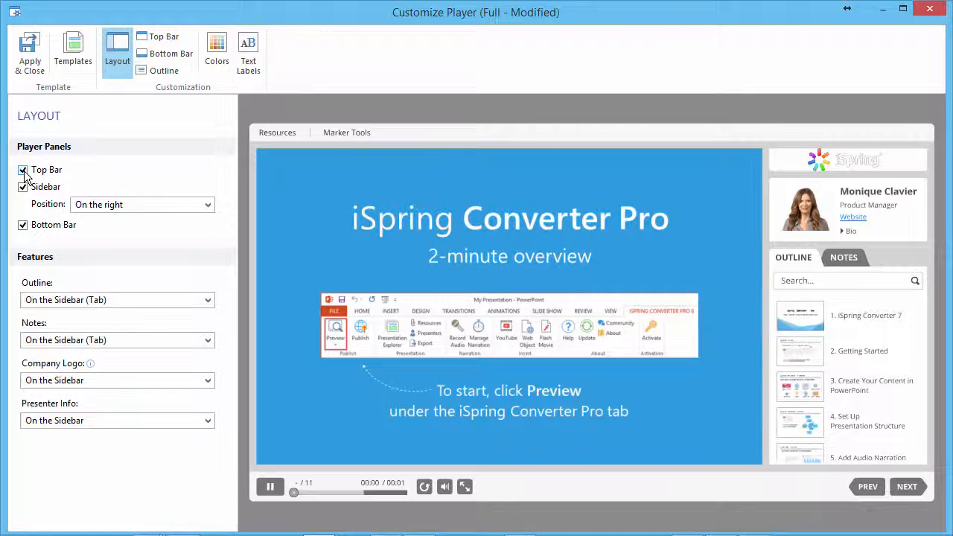
{"action": "left_click", "coordinate": [22, 170]}
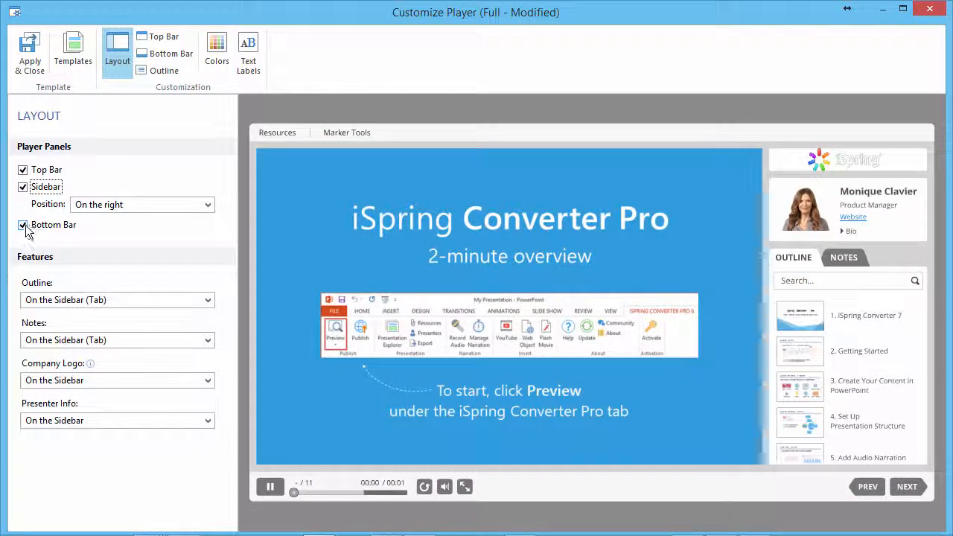
{"action": "left_click", "coordinate": [22, 224]}
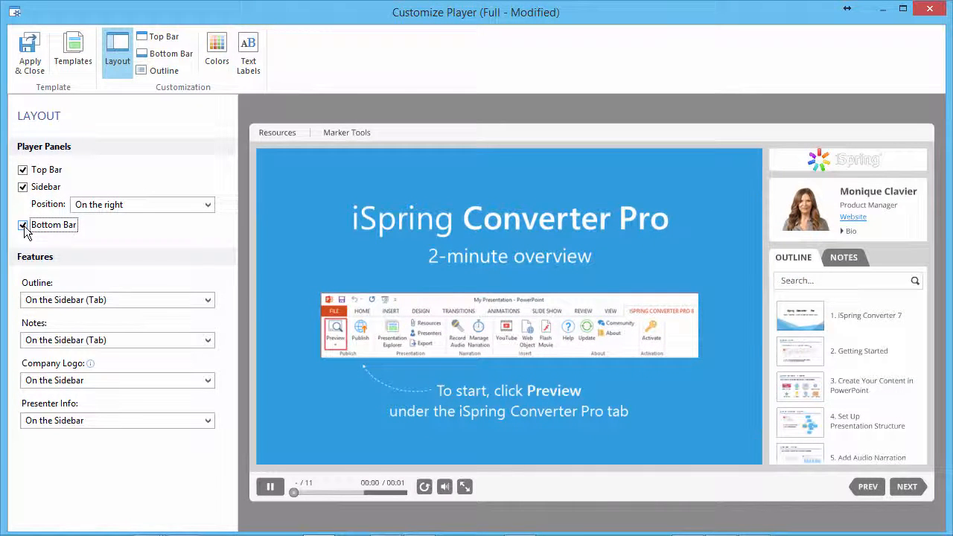
{"action": "left_click", "coordinate": [22, 225]}
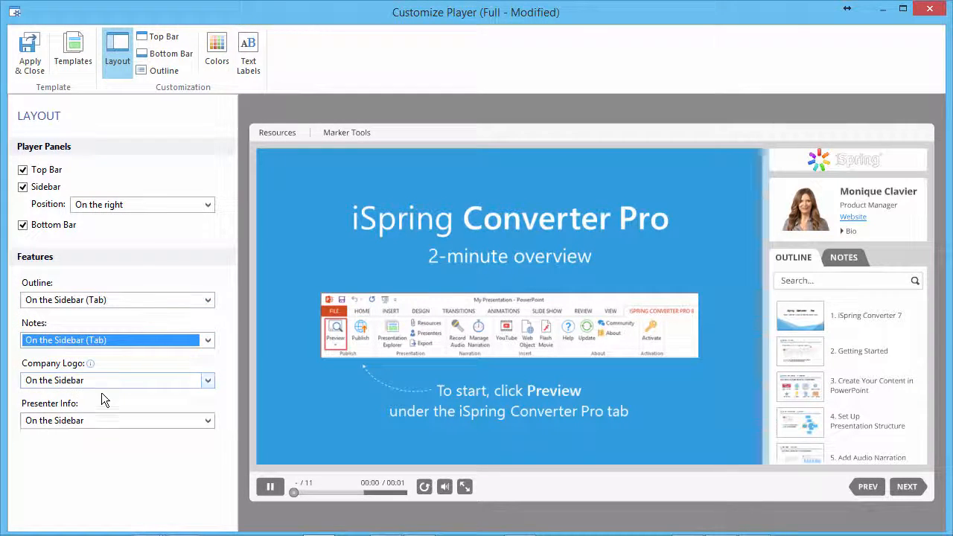
{"action": "left_click", "coordinate": [112, 420]}
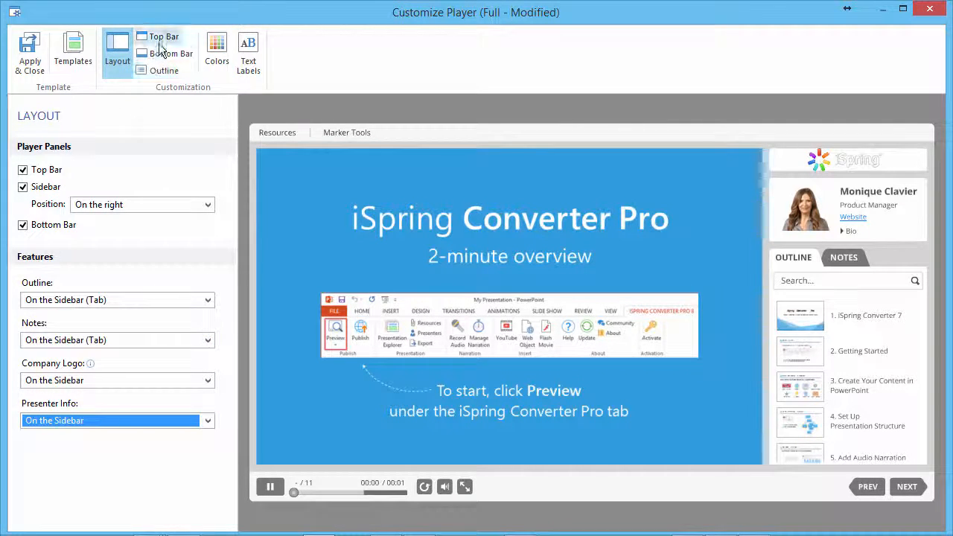
Keep Resources and Marker Tools as top bar buttons, then apply and close the player customizer
{"action": "left_click", "coordinate": [163, 36]}
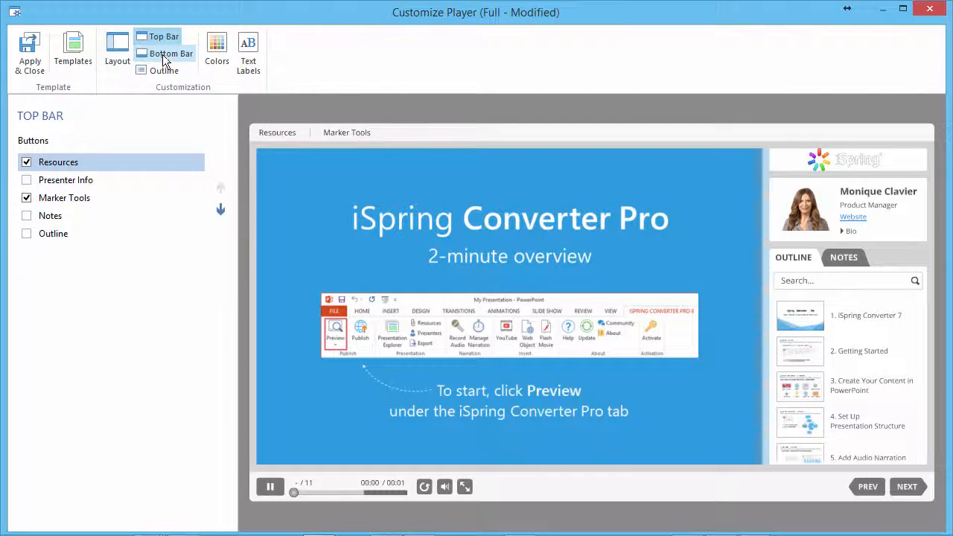
{"action": "left_click", "coordinate": [163, 70]}
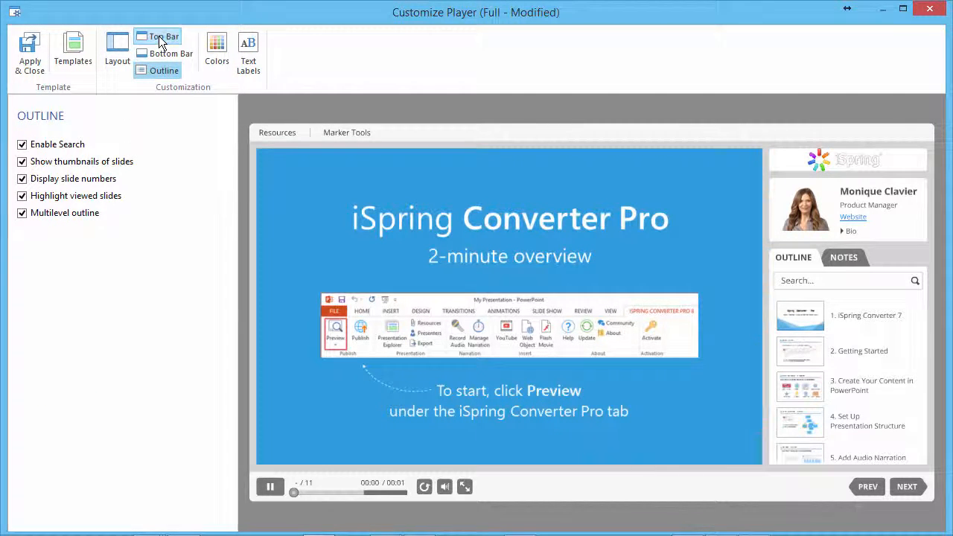
{"action": "left_click", "coordinate": [162, 35]}
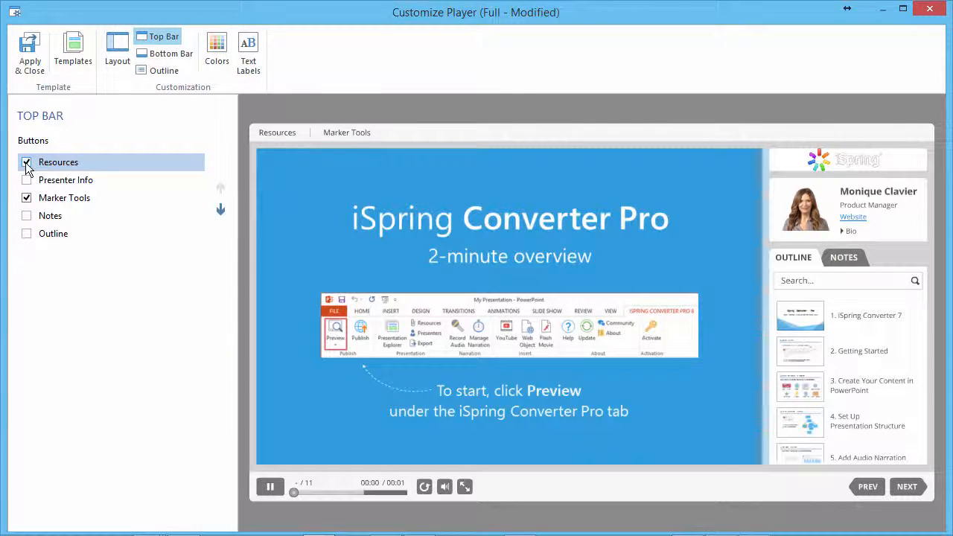
{"action": "left_click", "coordinate": [27, 198]}
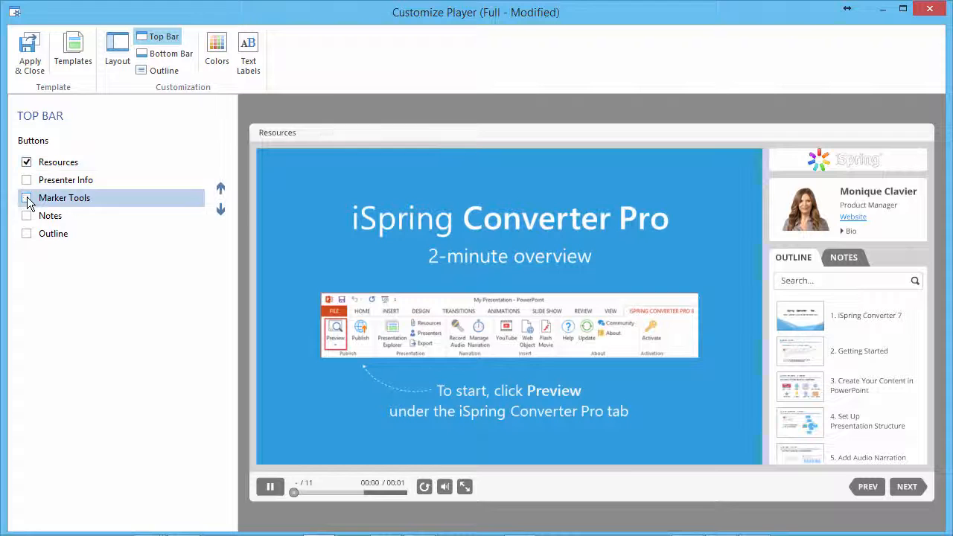
{"action": "left_click", "coordinate": [26, 198]}
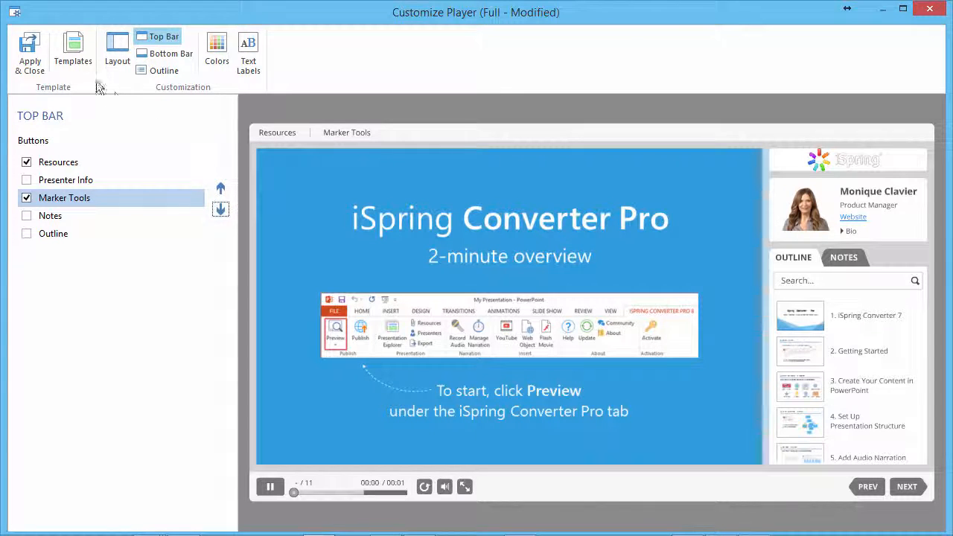
{"action": "left_click", "coordinate": [72, 52]}
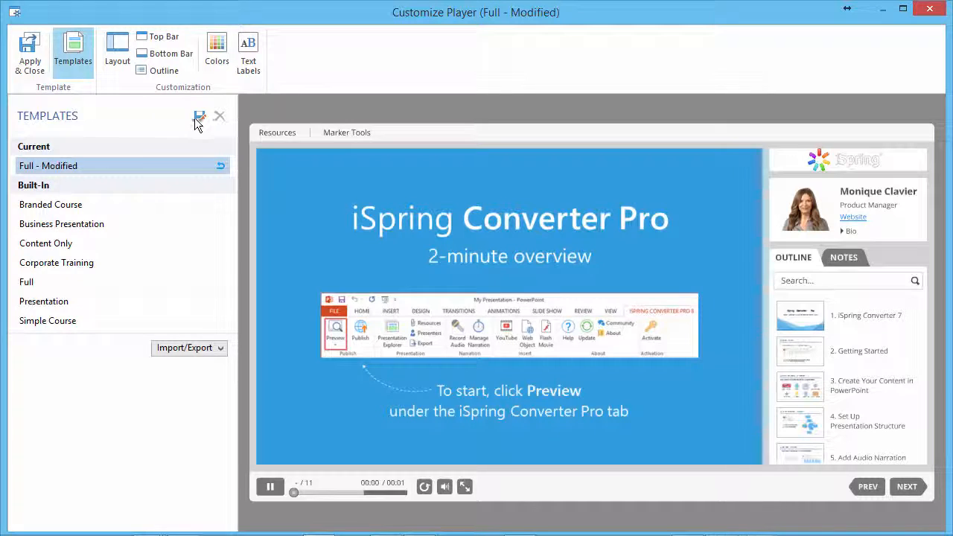
{"action": "mouse_move", "coordinate": [199, 119]}
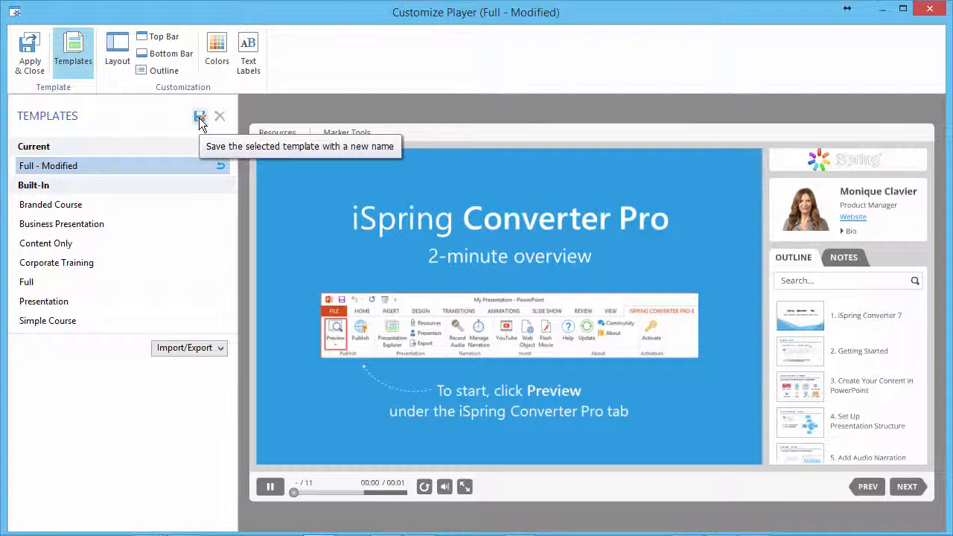
{"action": "mouse_move", "coordinate": [30, 52]}
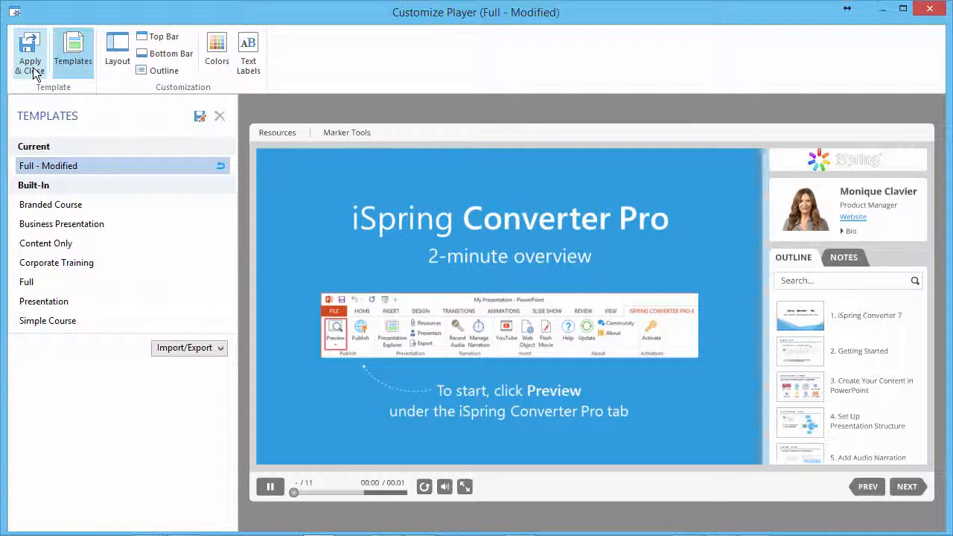
{"action": "left_click", "coordinate": [29, 52]}
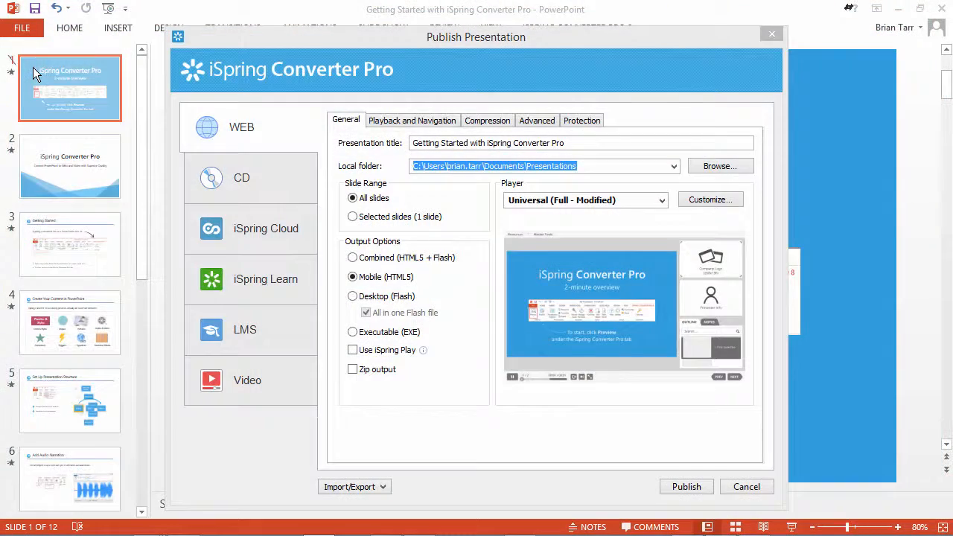